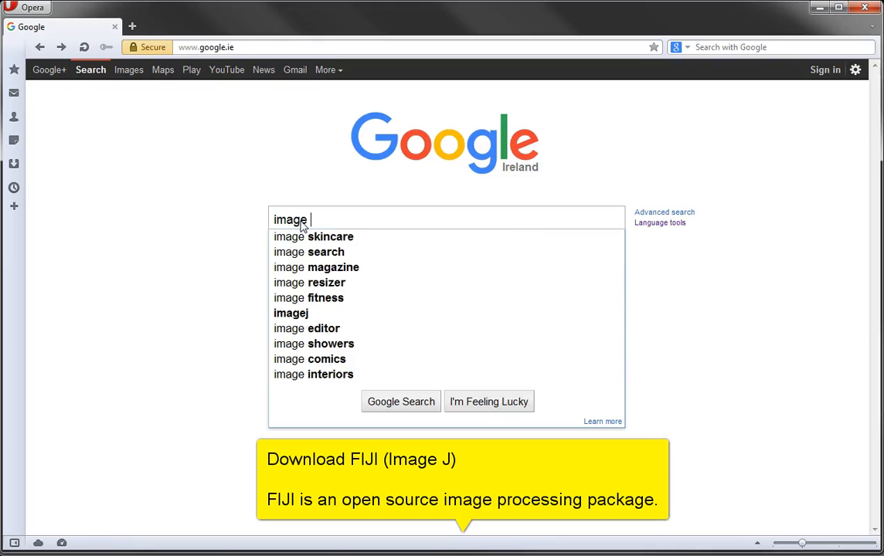
# Step: Search Google for 'image j fiji' and open the Fiji/Downloads result on imagej.net
pyautogui.write('j fiji')
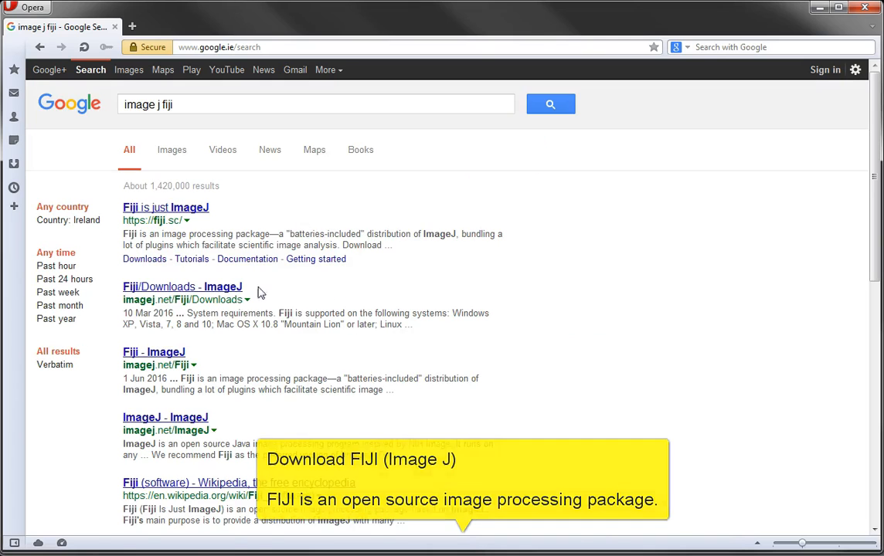
pyautogui.click(181, 287)
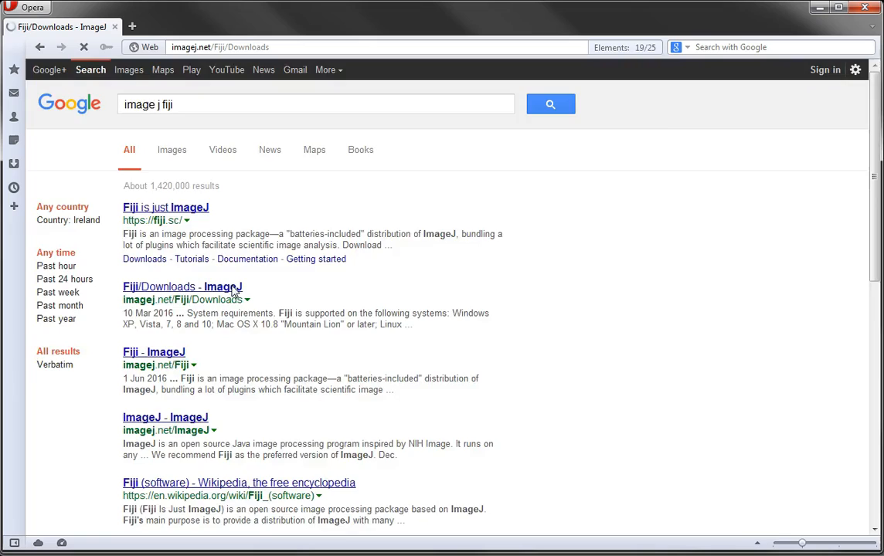
# Step: Request the Windows 64-bit Fiji download, bringing up the fiji-win64.zip save prompt
pyautogui.click(183, 287)
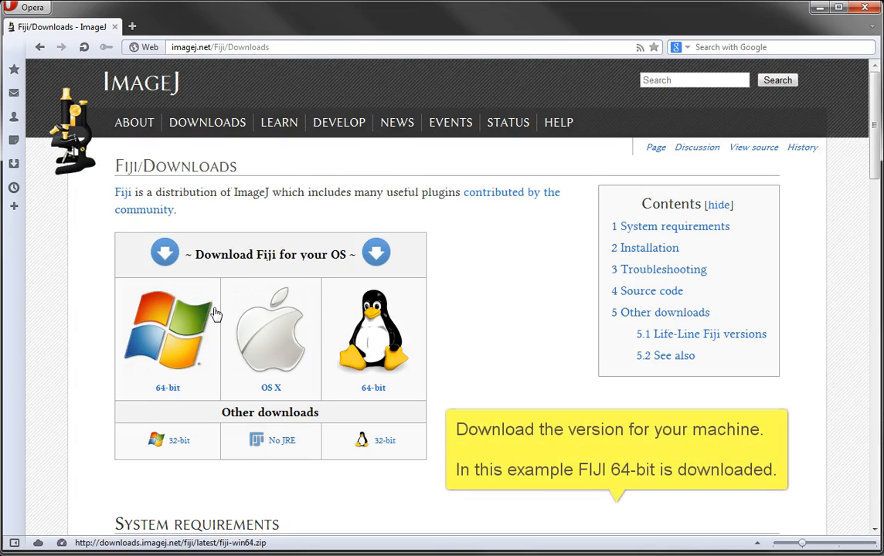
pyautogui.moveTo(168, 388)
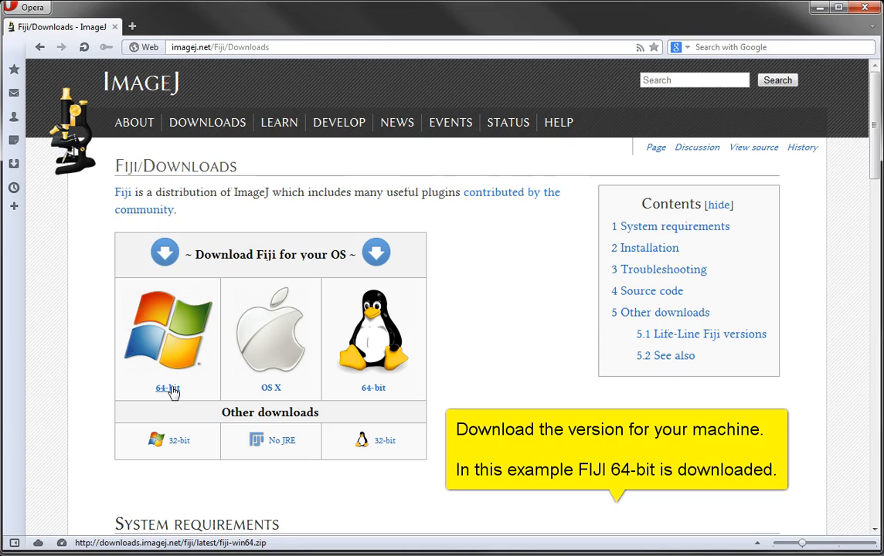
pyautogui.click(167, 388)
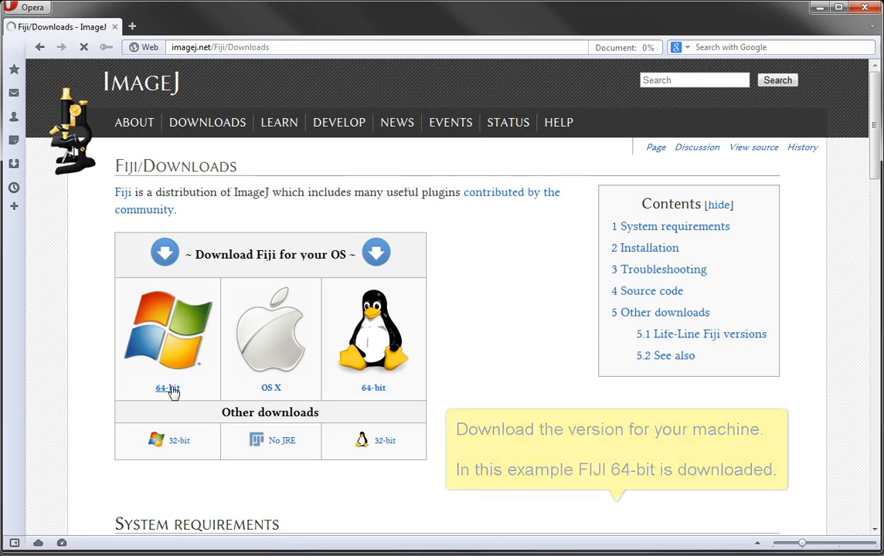
pyautogui.click(167, 387)
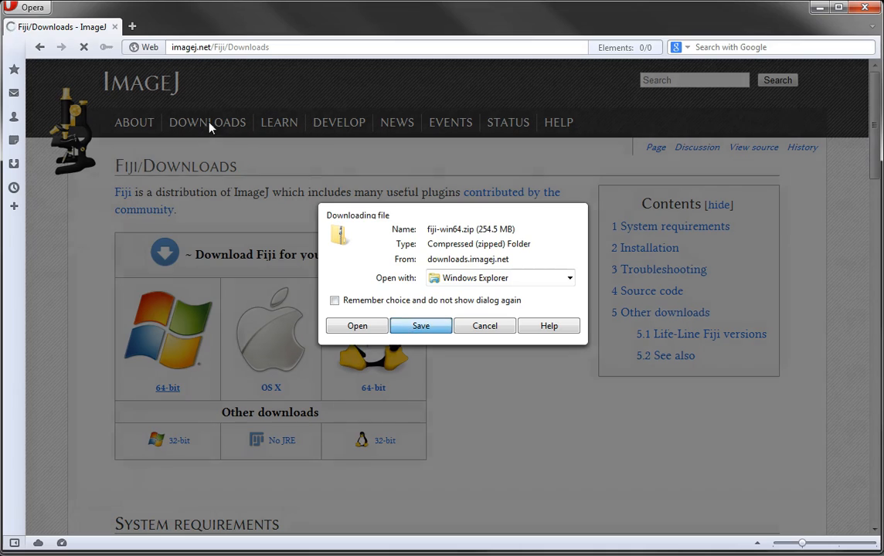
# Step: Save fiji-win64.zip and extract it with 7-Zip into a fiji-win64 folder
pyautogui.click(420, 325)
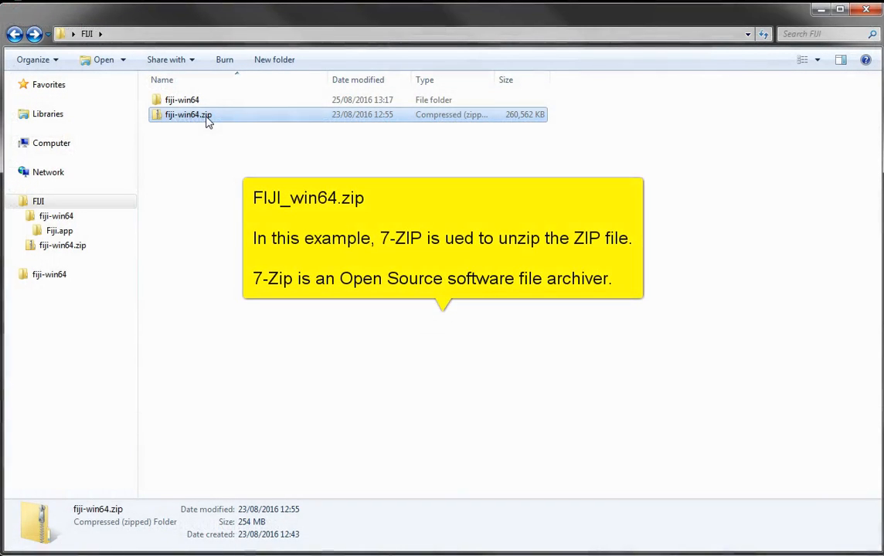
pyautogui.rightClick(188, 115)
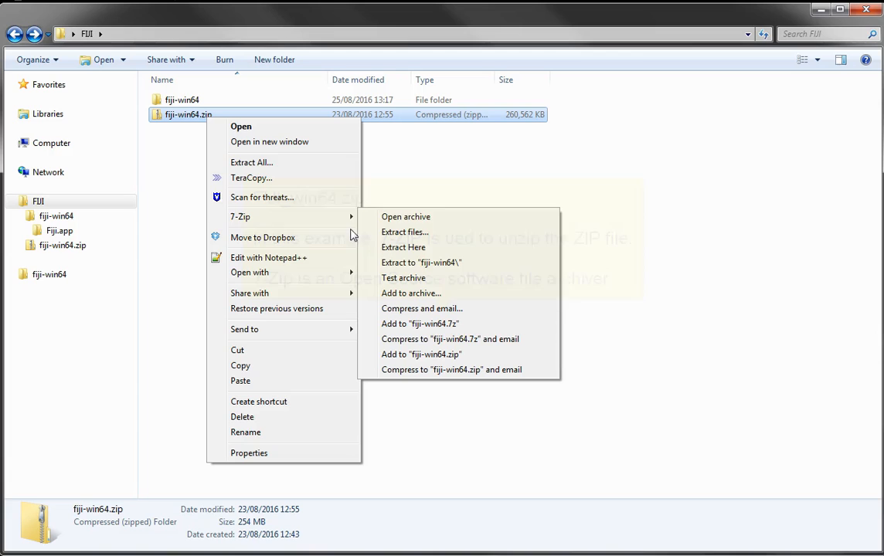
pyautogui.click(421, 262)
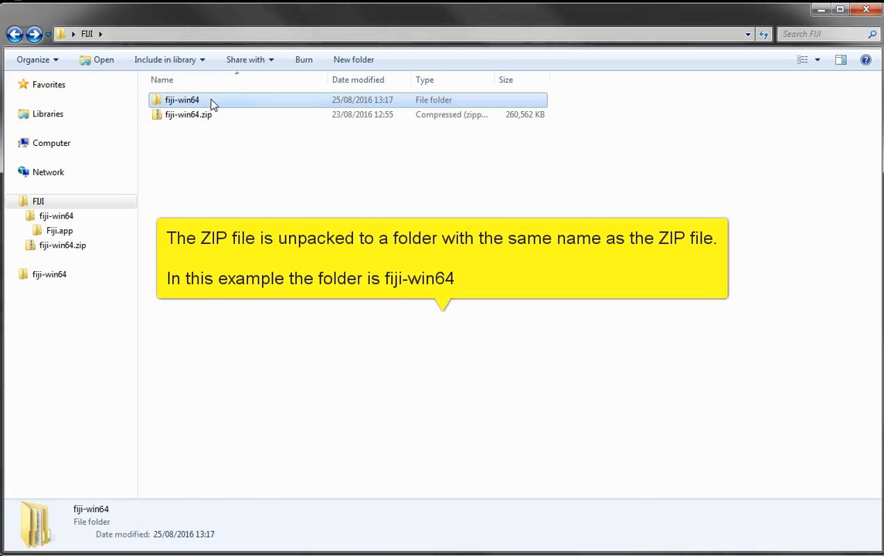
# Step: Browse into fiji-win64 > Fiji.app and select ImageJ-win64.exe
pyautogui.doubleClick(182, 100)
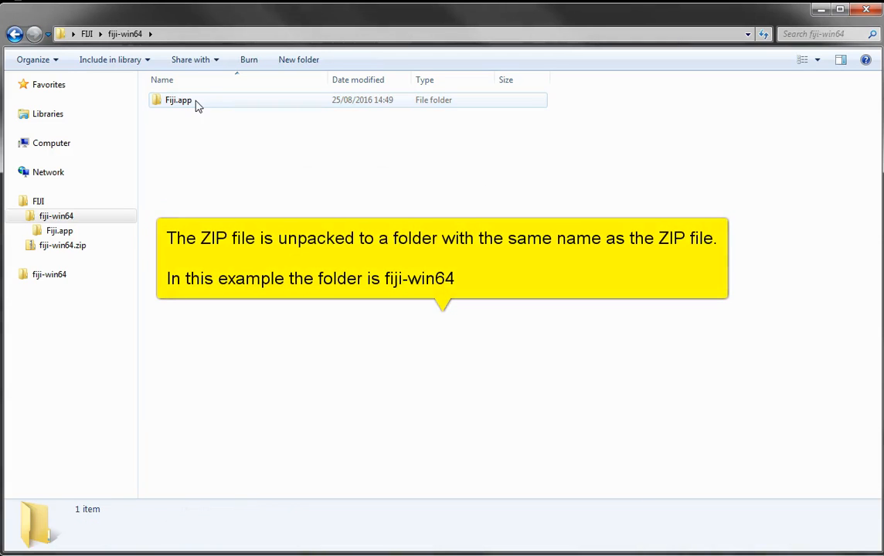
pyautogui.doubleClick(178, 100)
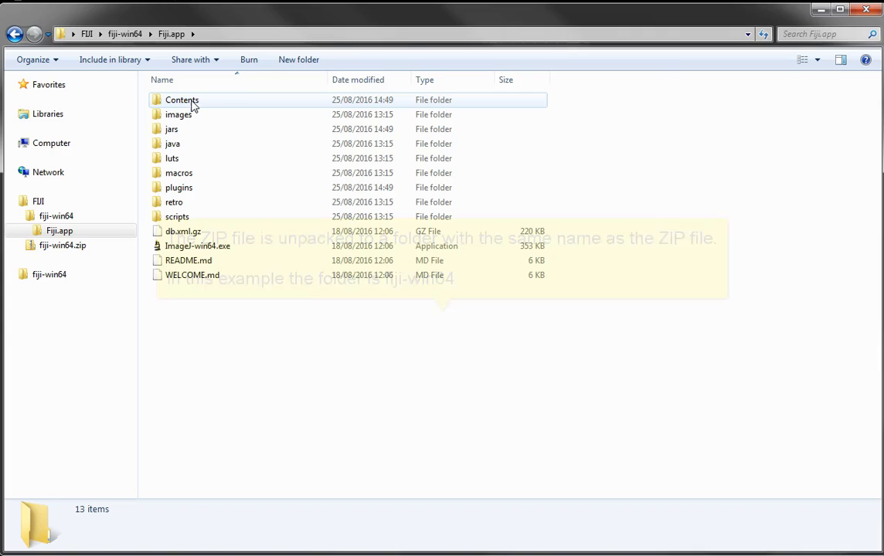
pyautogui.moveTo(198, 245)
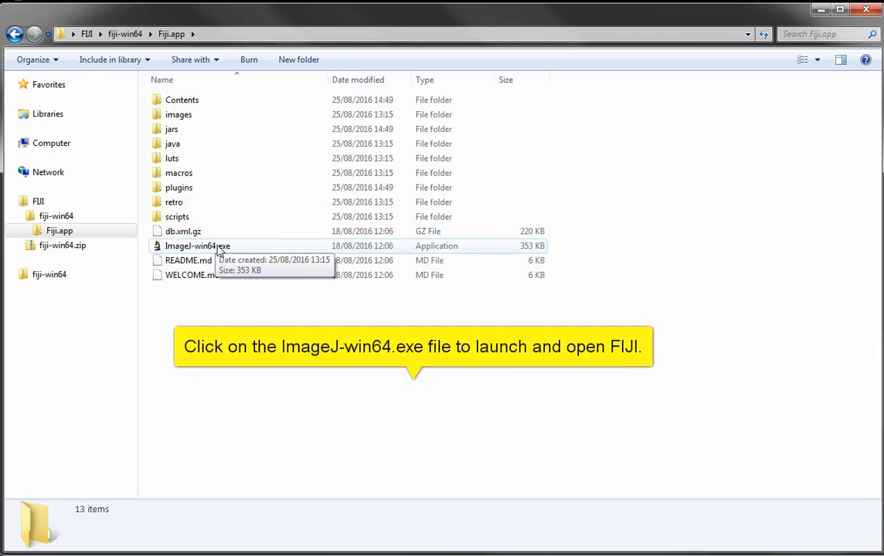
pyautogui.click(197, 246)
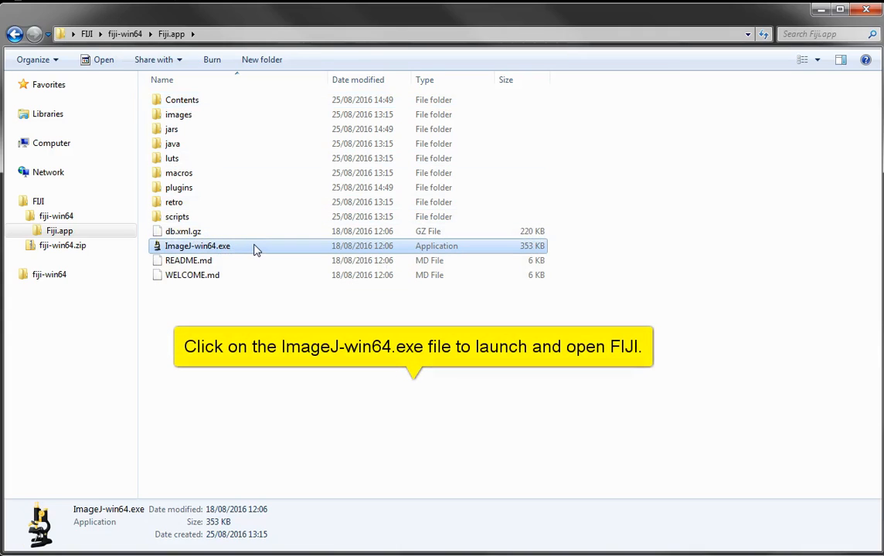
# Step: Launch ImageJ-win64.exe and position the Fiji toolbar window at the top-left
pyautogui.doubleClick(197, 246)
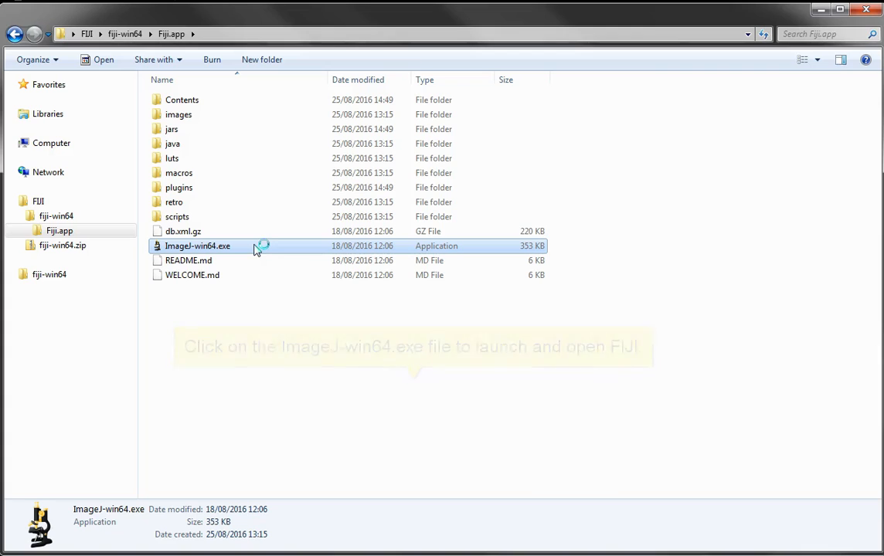
pyautogui.doubleClick(197, 246)
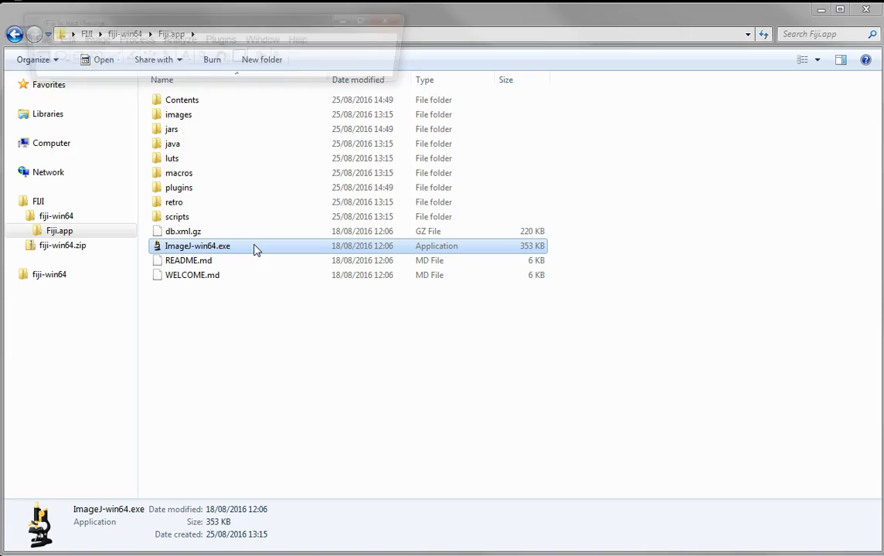
pyautogui.doubleClick(198, 246)
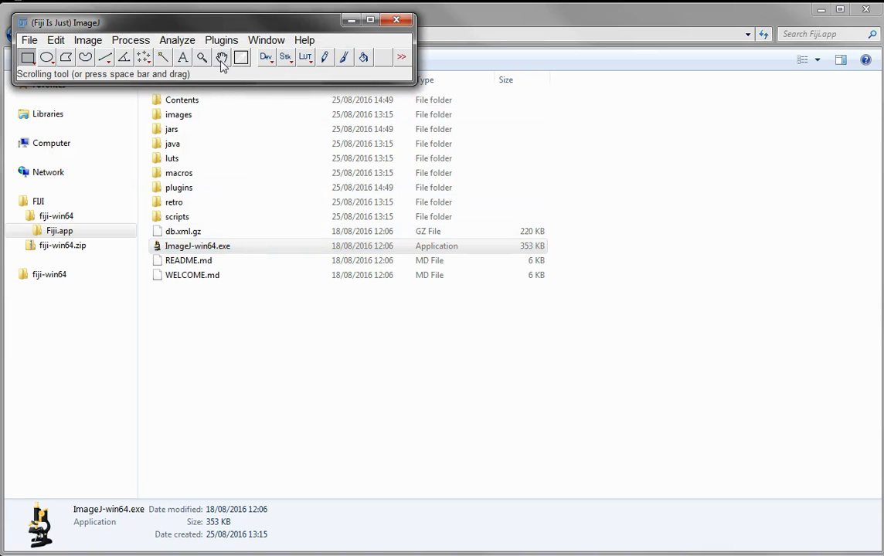
pyautogui.moveTo(209, 21); pyautogui.dragTo(395, 114)
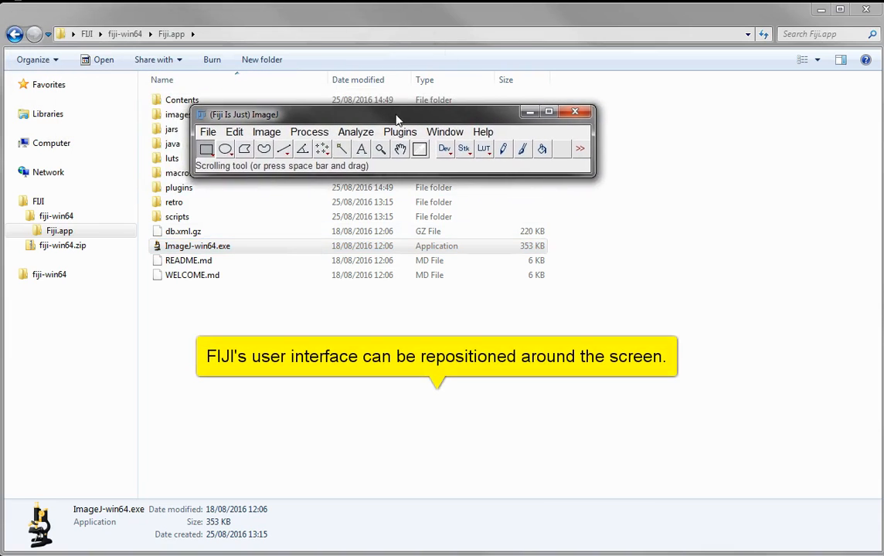
pyautogui.moveTo(398, 115); pyautogui.dragTo(232, 35)
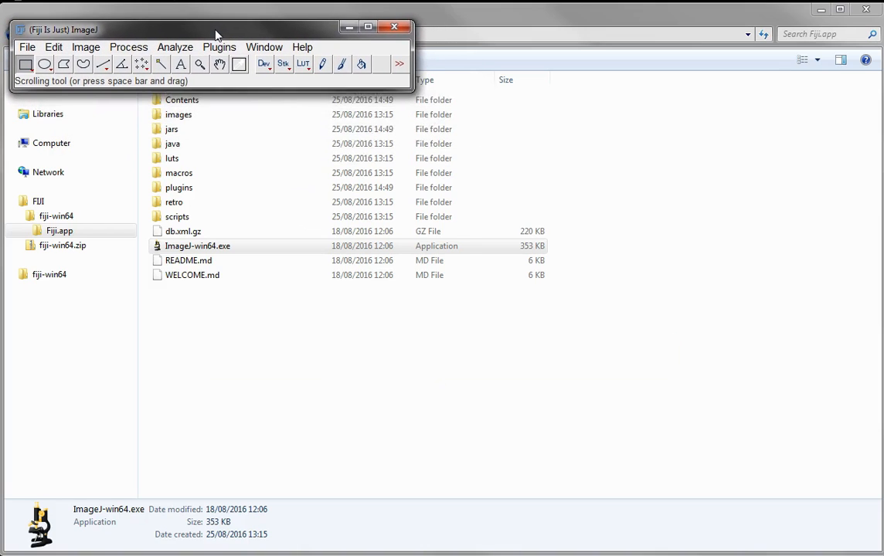
pyautogui.moveTo(302, 103)
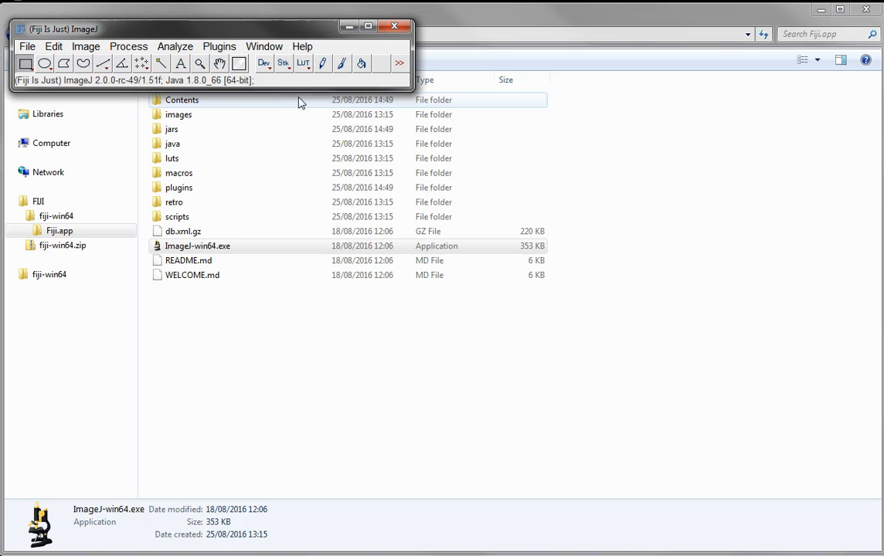
pyautogui.moveTo(45, 64)
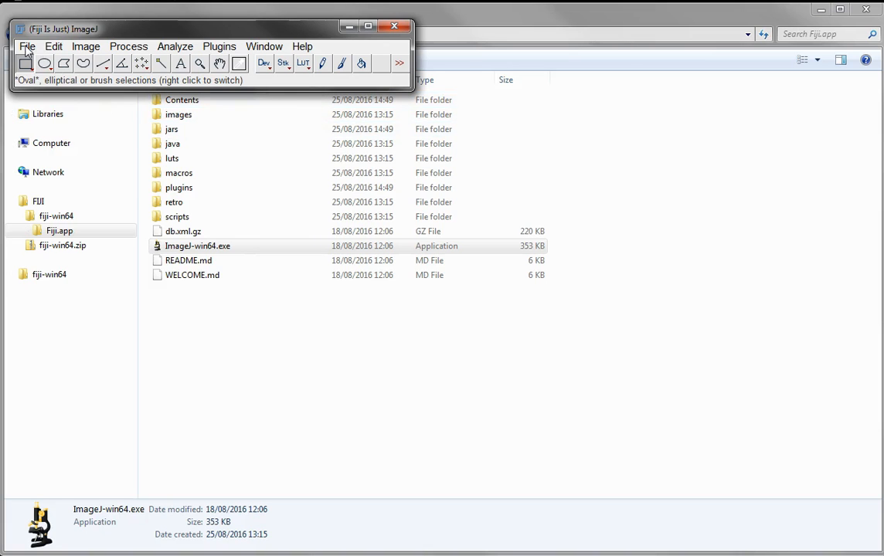
# Step: Use File > Open to browse to my_images and choose two_mica_granite_TCD.tif
pyautogui.click(27, 47)
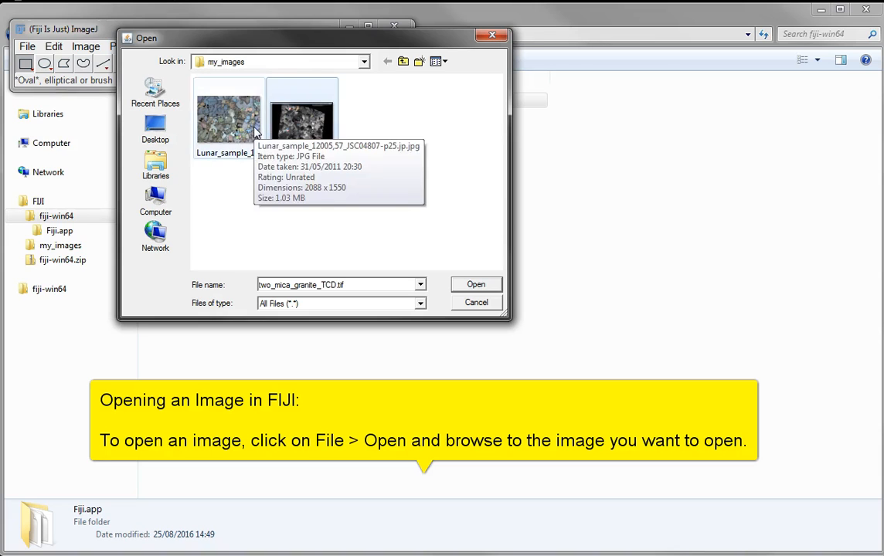
pyautogui.click(228, 120)
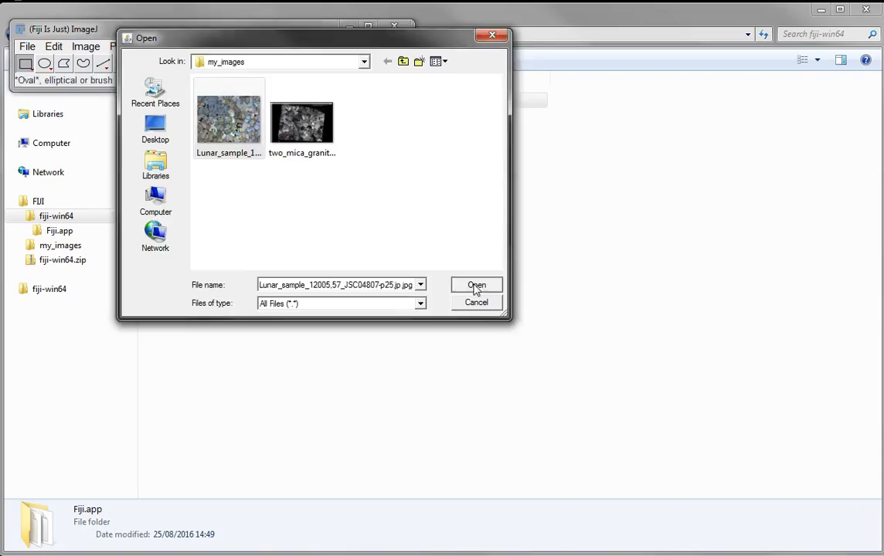
pyautogui.click(476, 285)
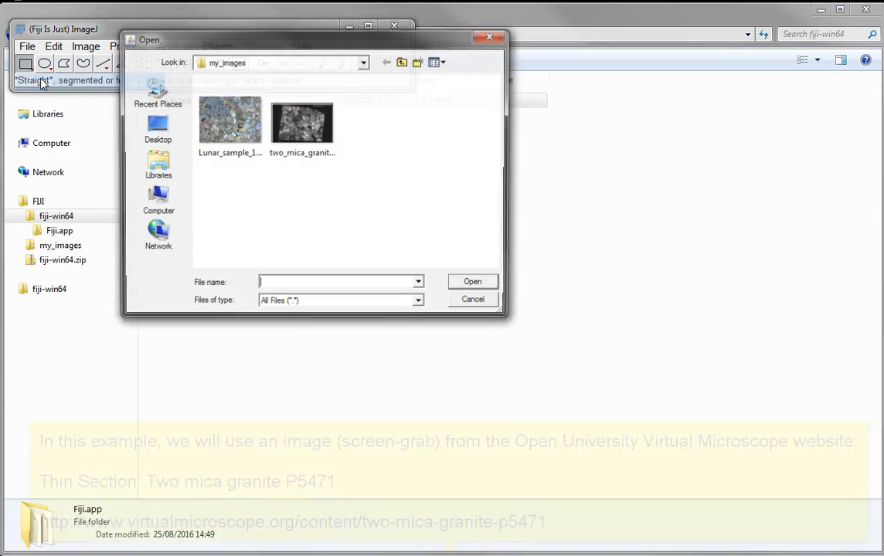
pyautogui.click(302, 122)
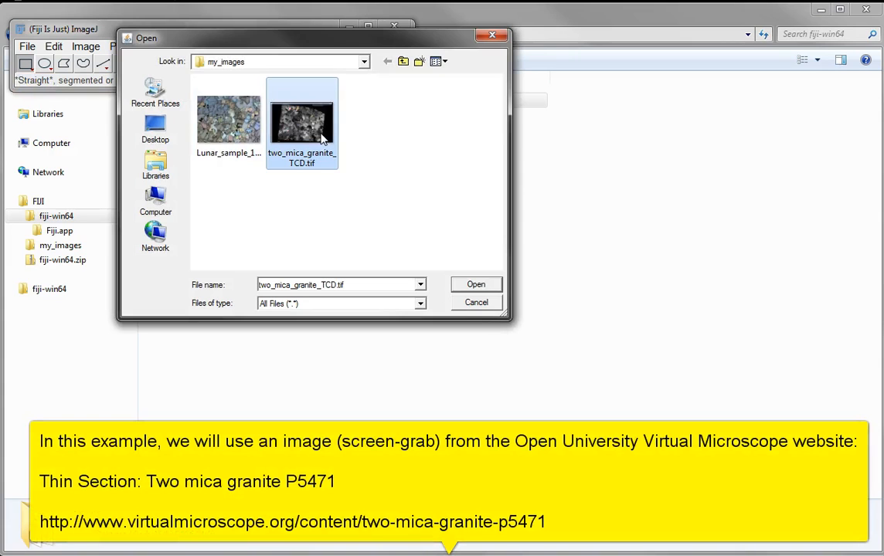
pyautogui.moveTo(476, 284)
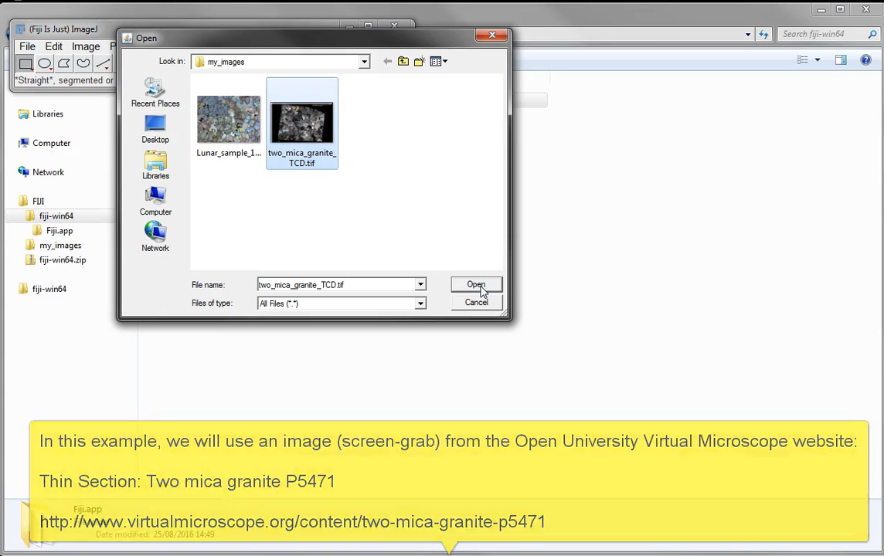
# Step: Open two_mica_granite_TCD.tif and draw a horizontal straight line along the scale bar
pyautogui.click(476, 285)
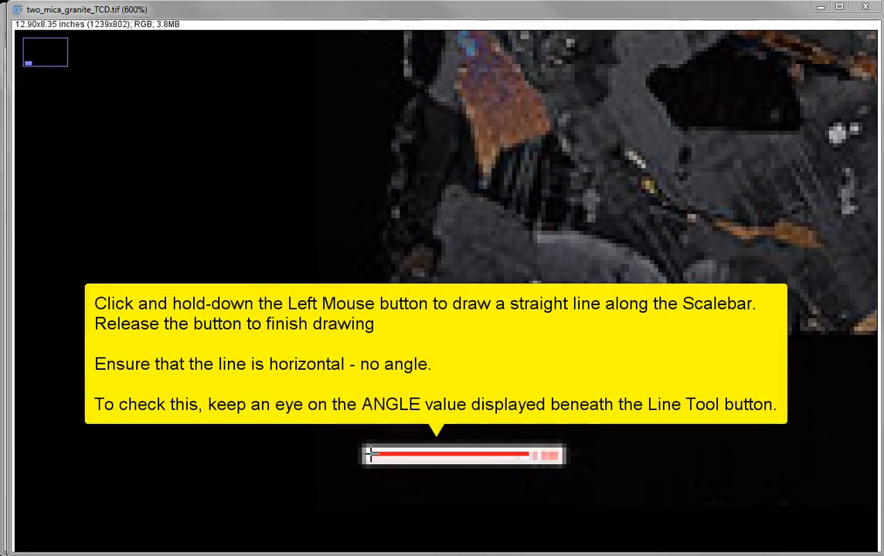
pyautogui.moveTo(370, 455); pyautogui.dragTo(466, 455)
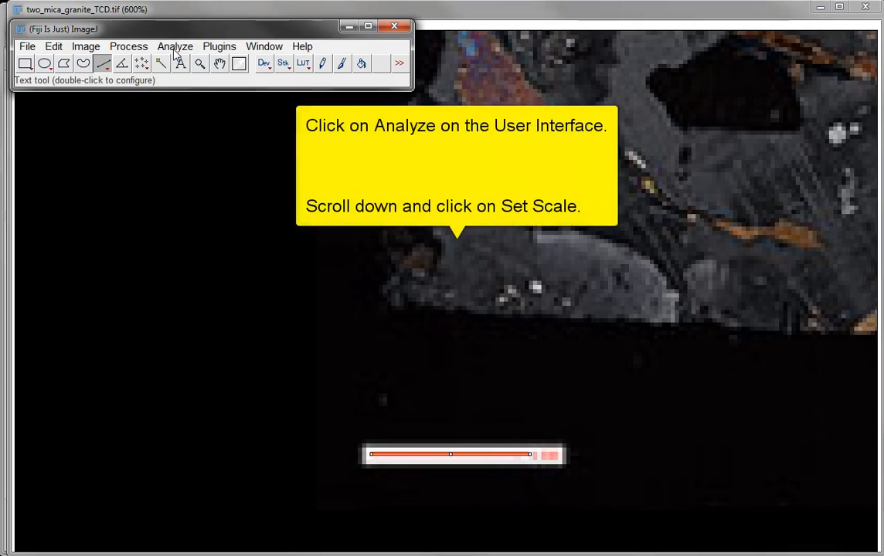
# Step: In Analyze > Set Scale, set known distance 1 with unit mm for the 38-pixel line
pyautogui.click(175, 47)
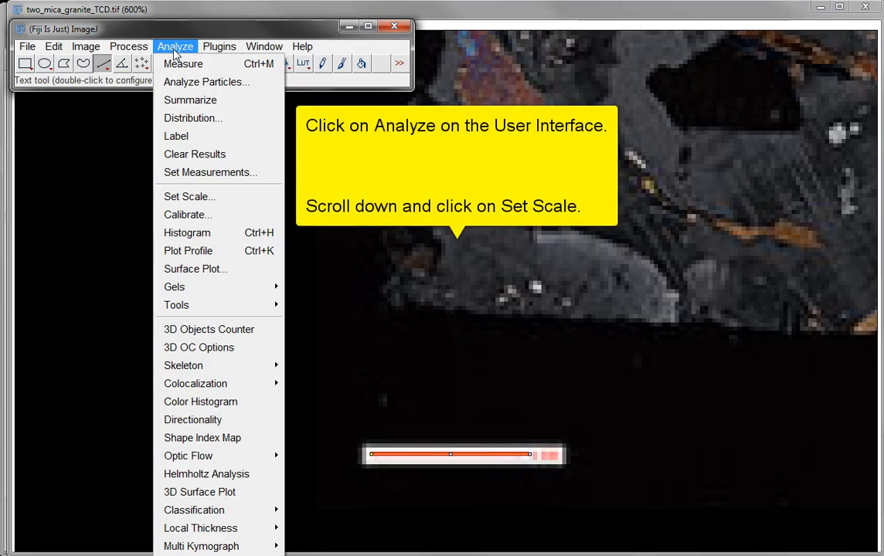
pyautogui.moveTo(189, 196)
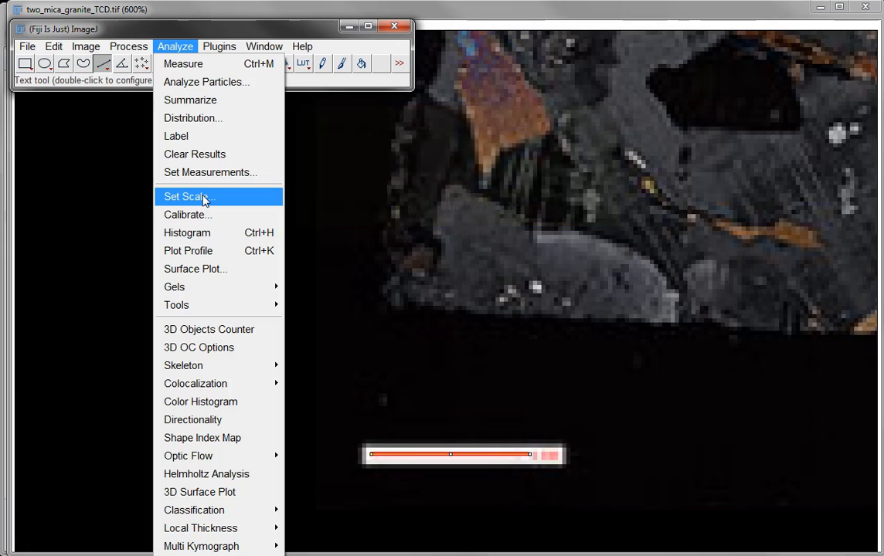
pyautogui.click(184, 196)
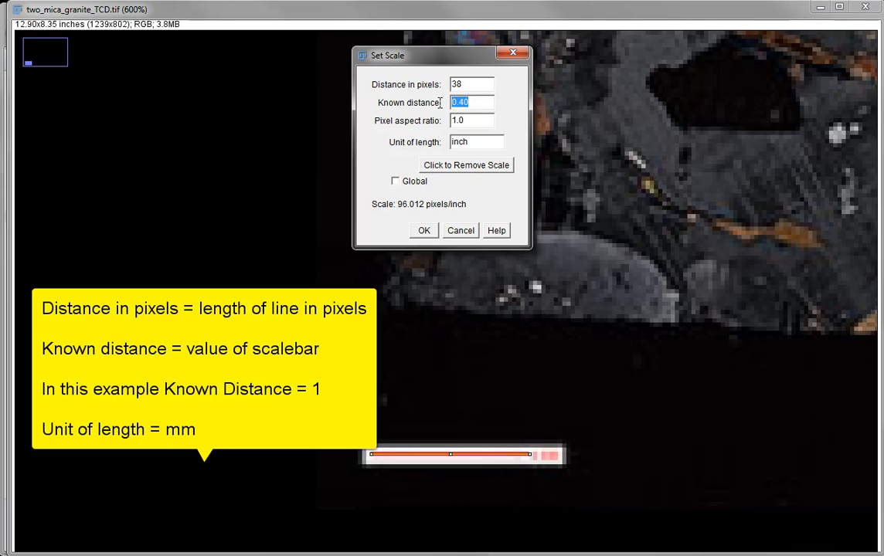
pyautogui.write('1')
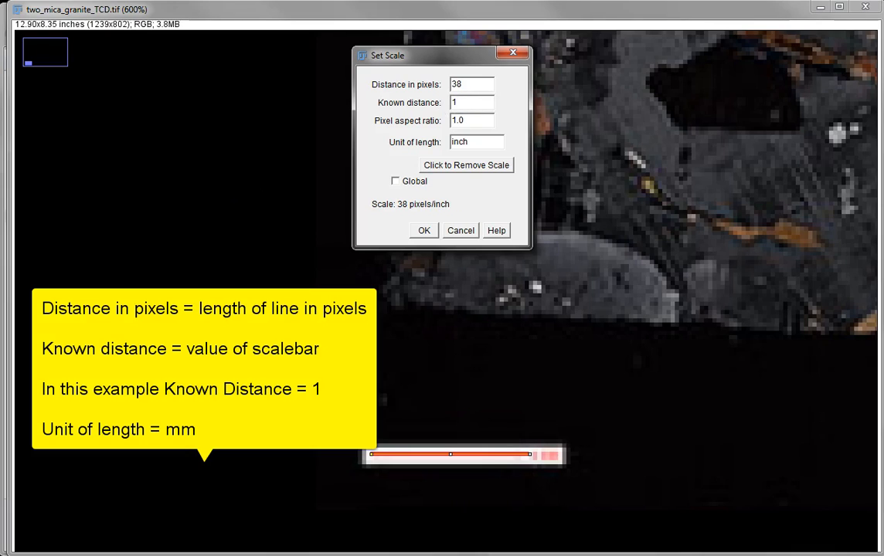
pyautogui.tripleClick(471, 141)
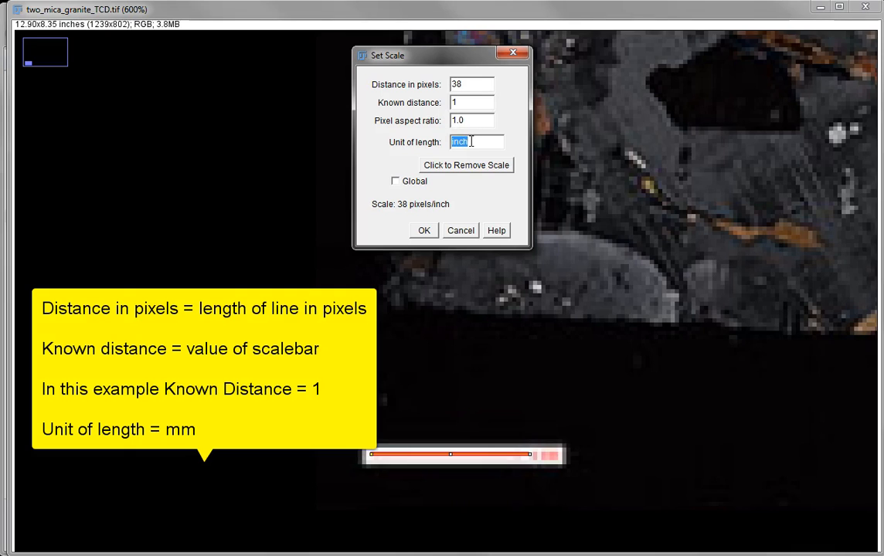
pyautogui.write('mm')
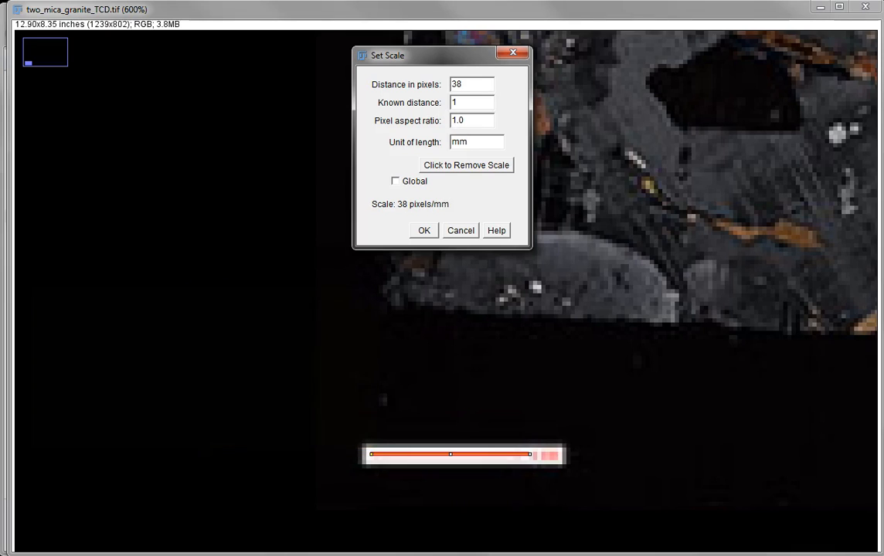
pyautogui.moveTo(452, 208)
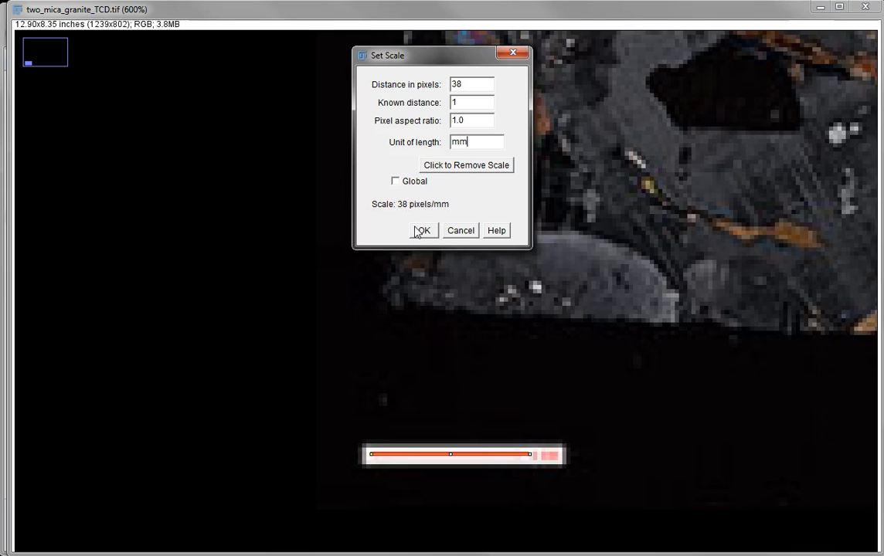
pyautogui.click(422, 230)
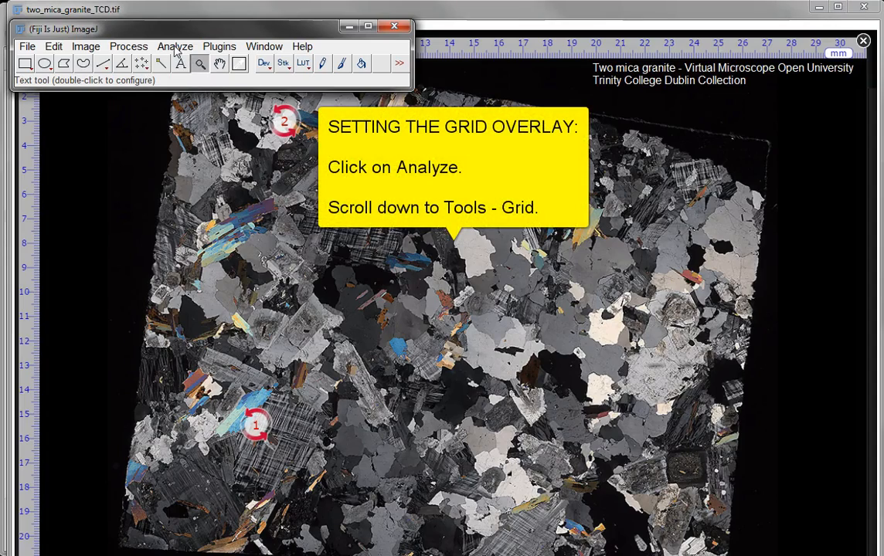
# Step: Open the Grid dialog from Analyze > Tools > Grid
pyautogui.click(175, 46)
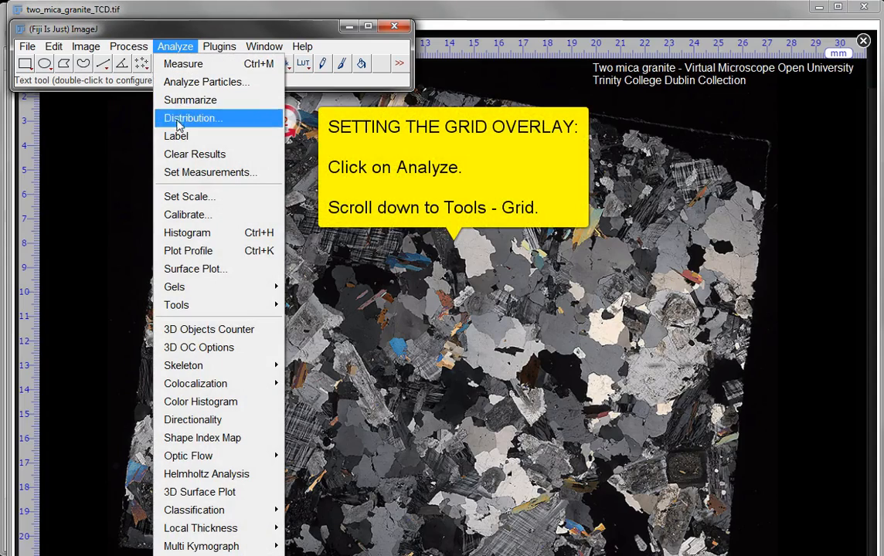
pyautogui.moveTo(177, 305)
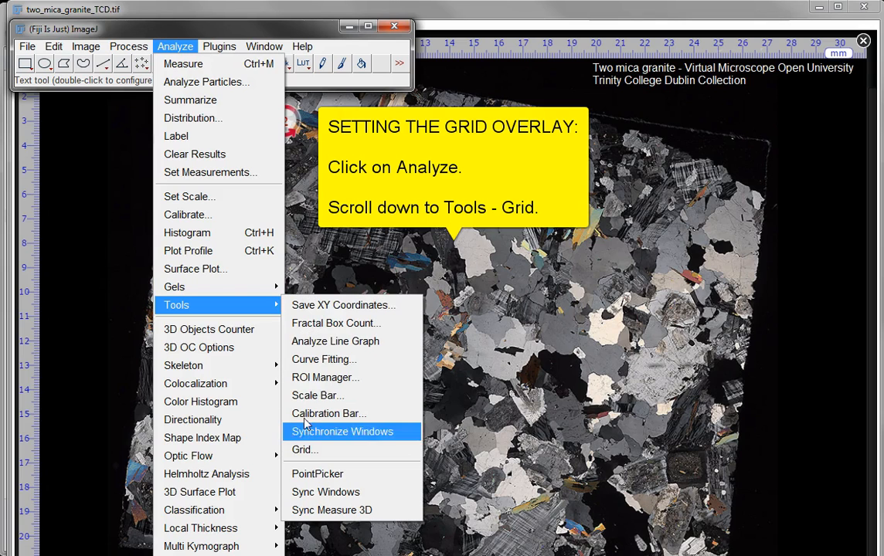
pyautogui.moveTo(304, 450)
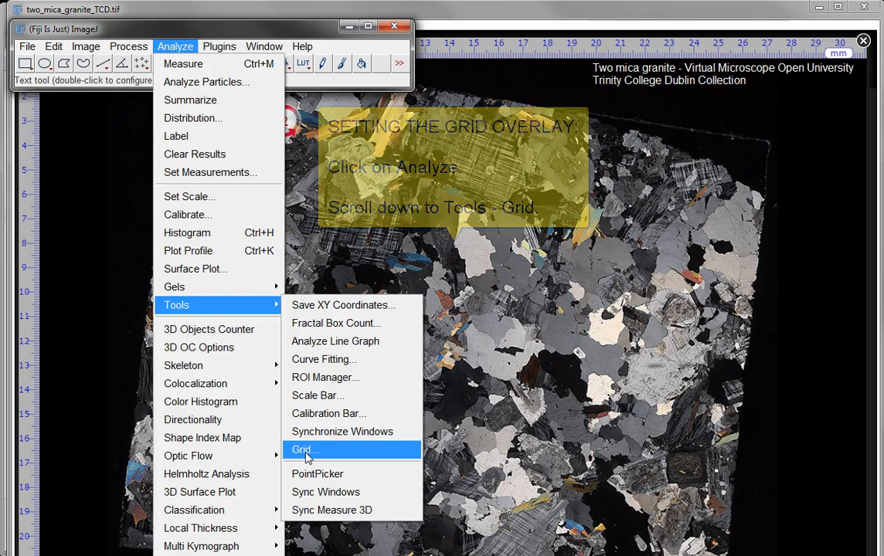
pyautogui.click(302, 450)
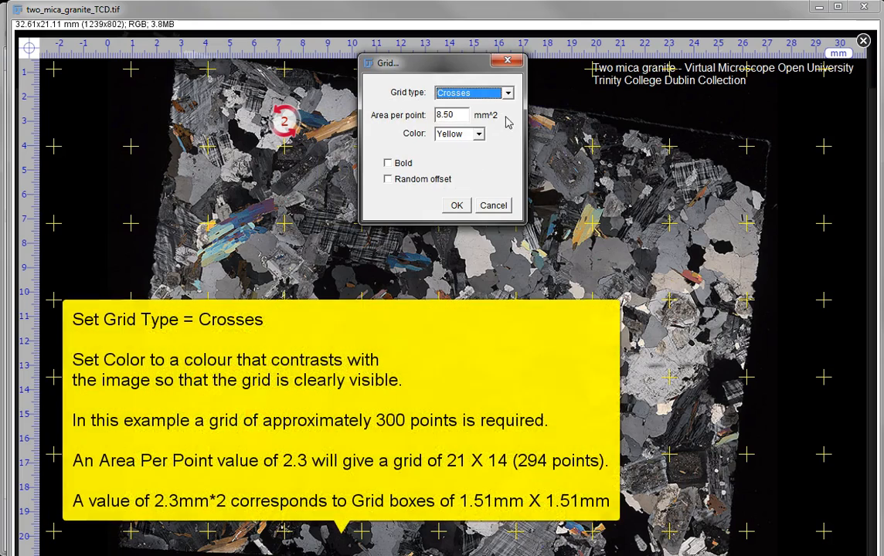
# Step: Try lines, horizontal lines, points and circles grid types, then settle on crosses
pyautogui.click(507, 93)
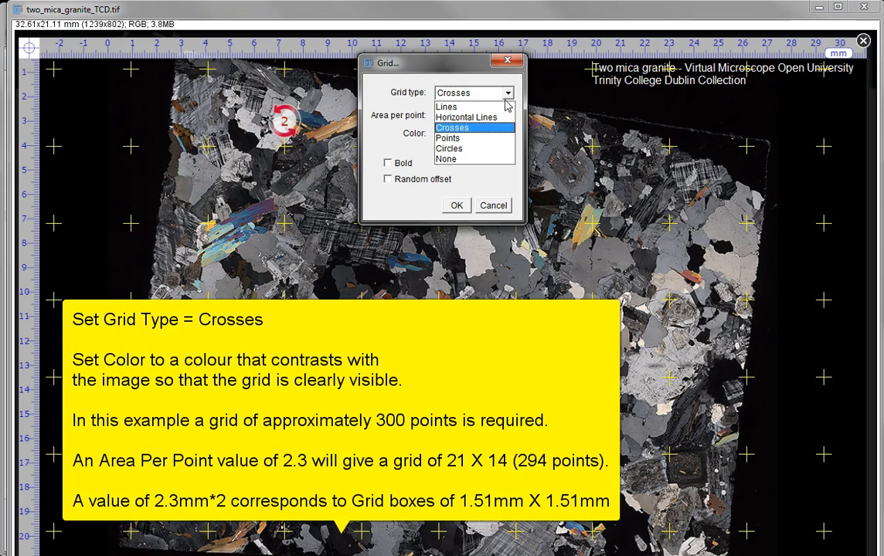
pyautogui.click(446, 106)
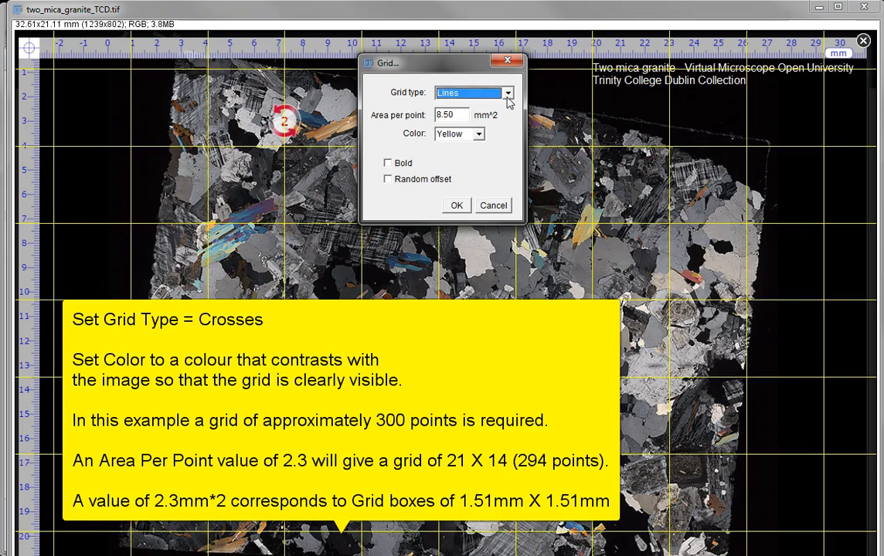
pyautogui.click(507, 92)
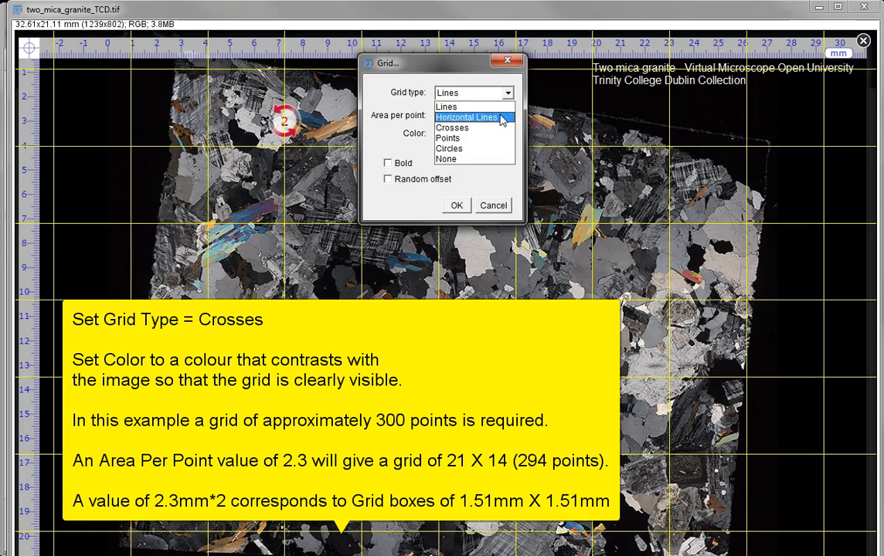
pyautogui.click(466, 117)
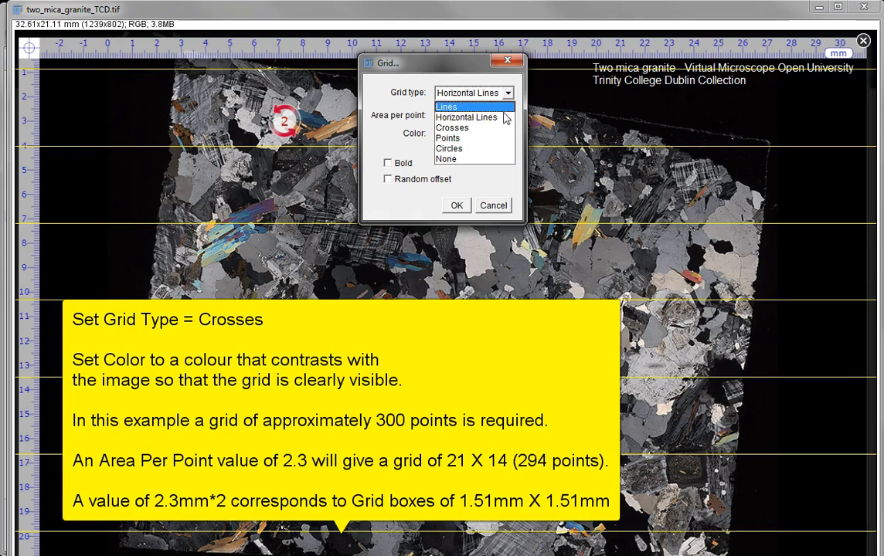
pyautogui.click(448, 139)
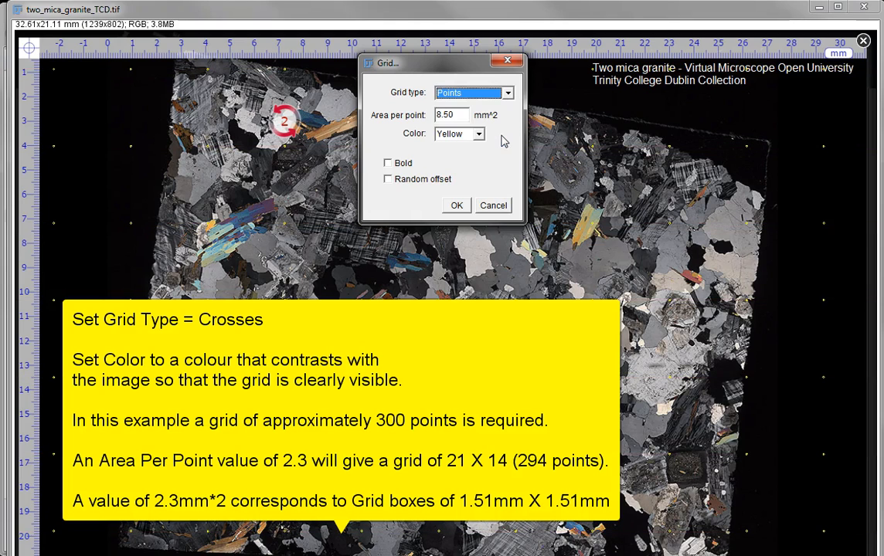
pyautogui.click(506, 92)
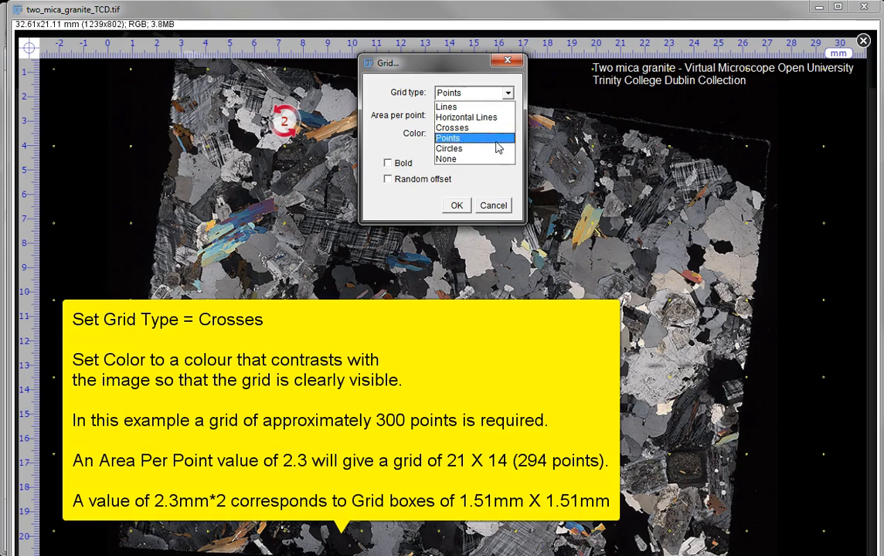
pyautogui.click(449, 148)
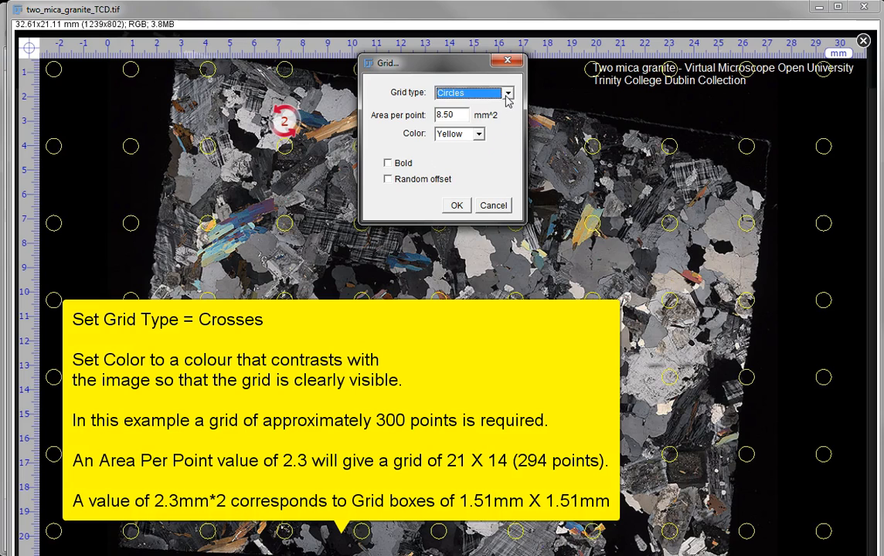
pyautogui.click(507, 93)
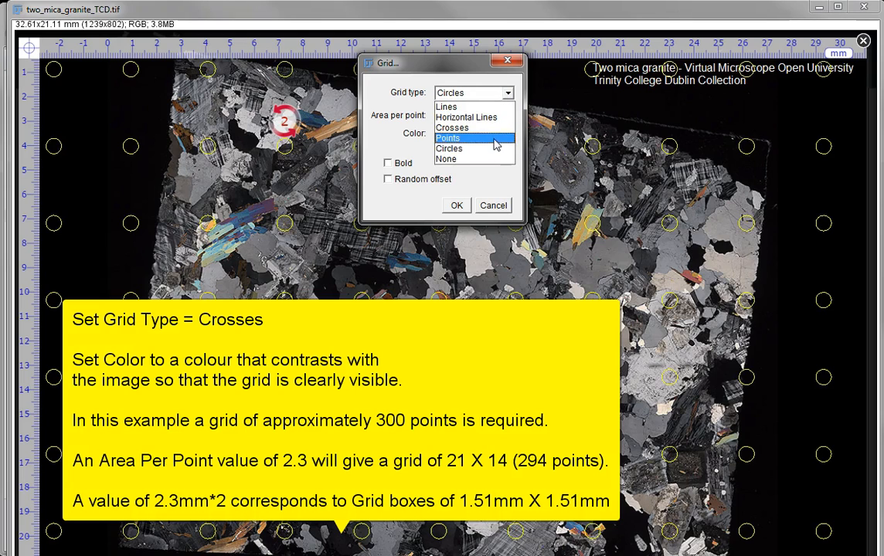
pyautogui.click(452, 117)
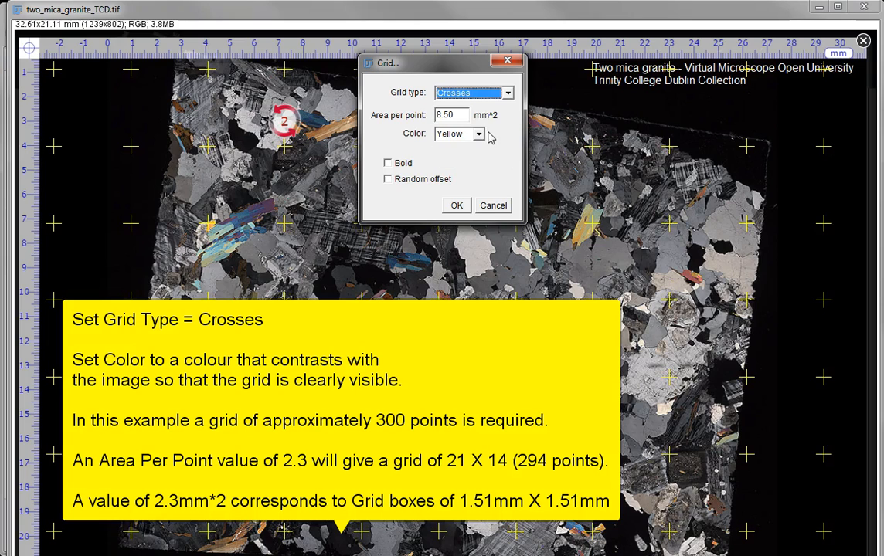
# Step: Try orange as the grid colour, then set it back to yellow
pyautogui.click(479, 134)
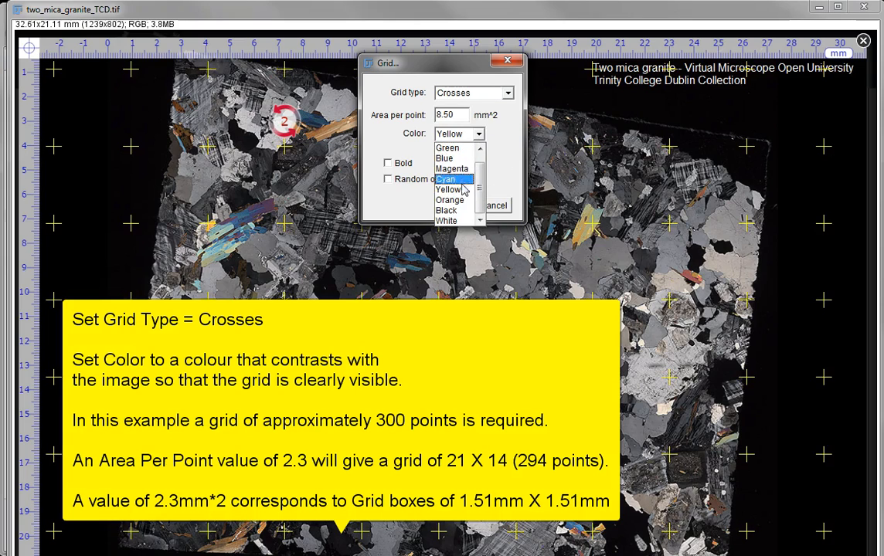
pyautogui.click(449, 200)
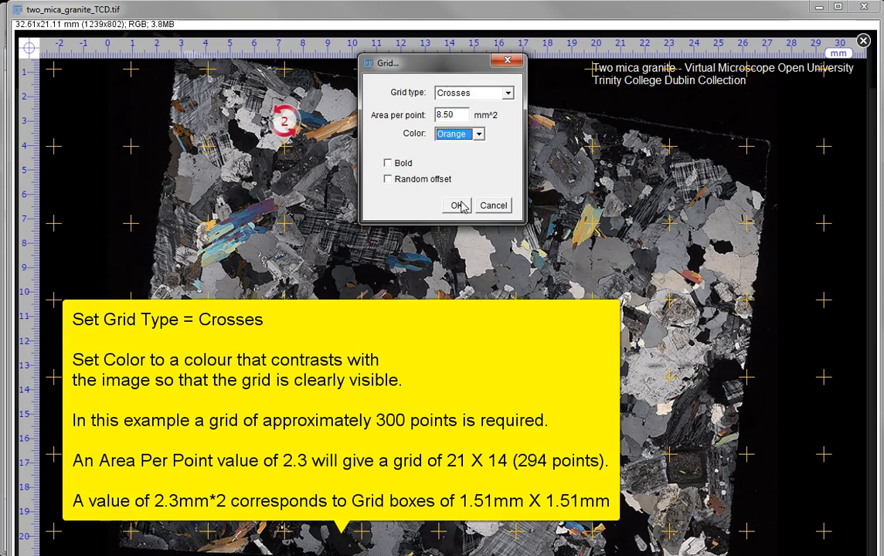
pyautogui.click(479, 134)
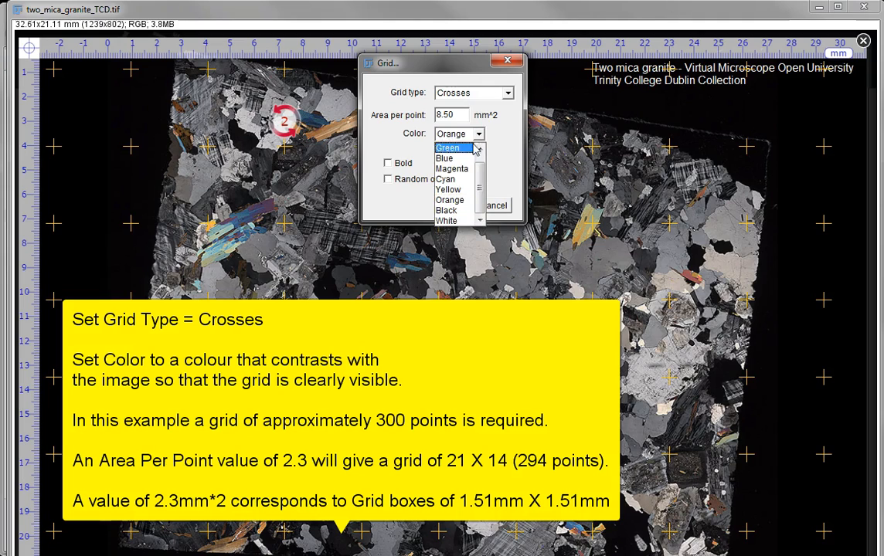
pyautogui.click(449, 189)
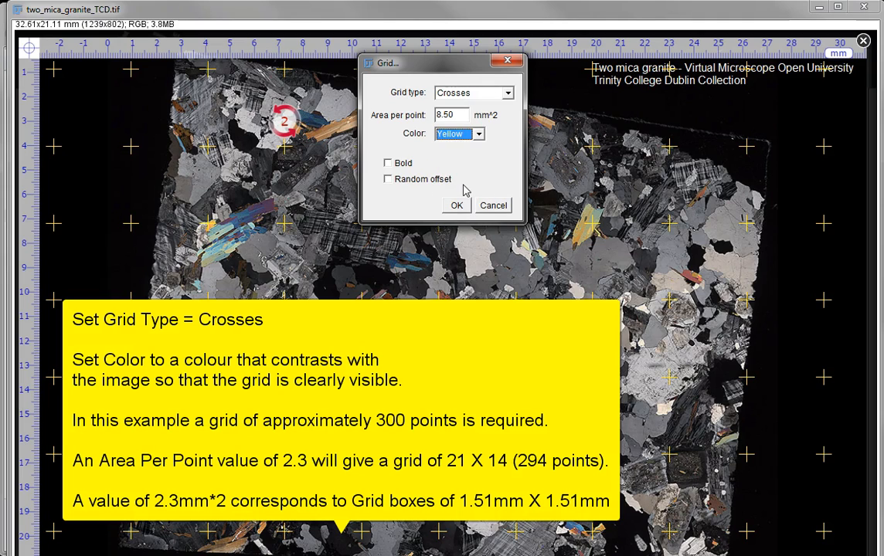
pyautogui.moveTo(459, 182)
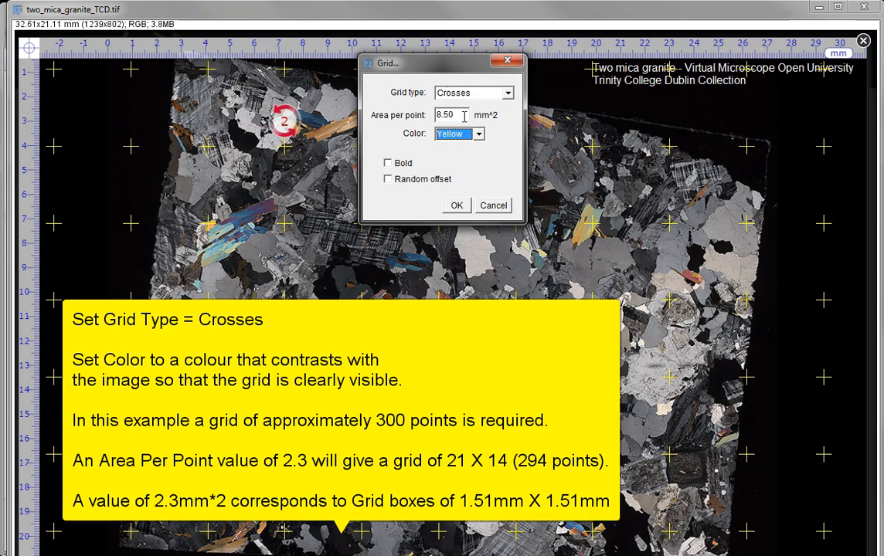
# Step: Set Area per point to 2.3 mm² and apply the yellow crosses grid
pyautogui.tripleClick(451, 114)
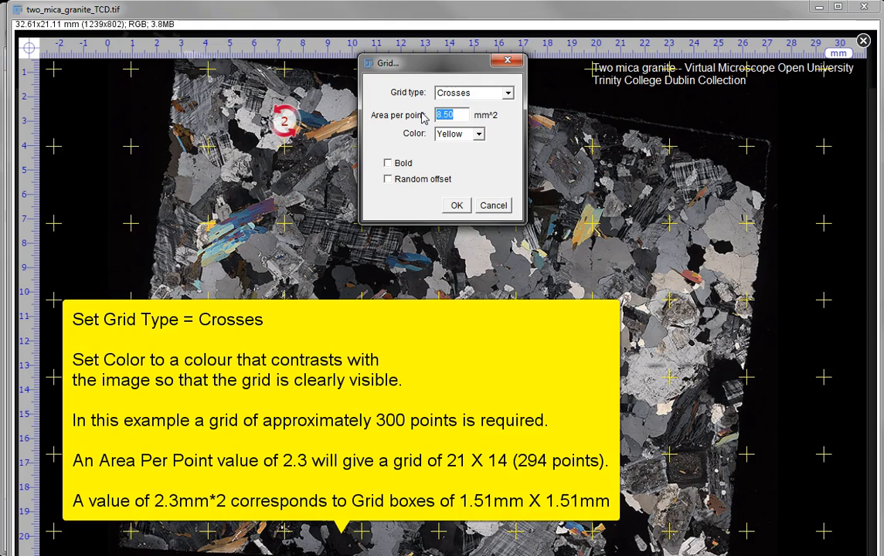
pyautogui.write('10')
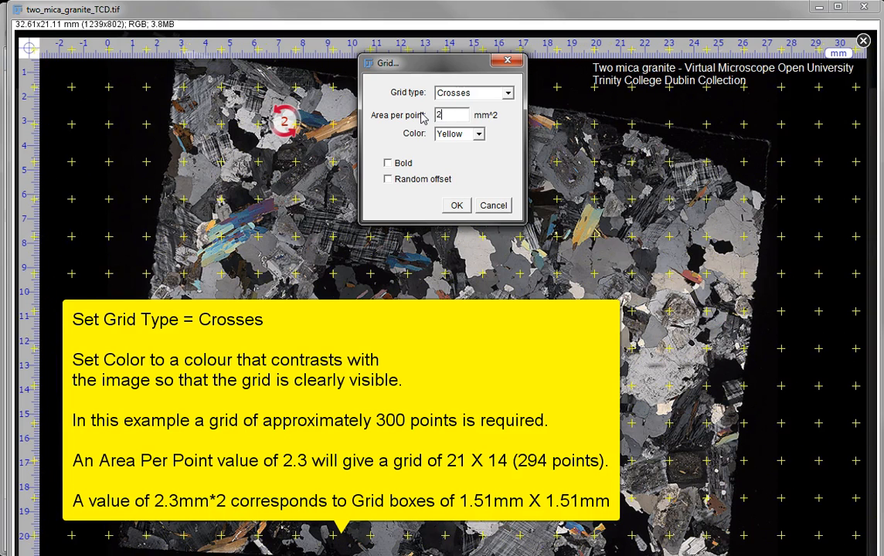
pyautogui.write('2.5')
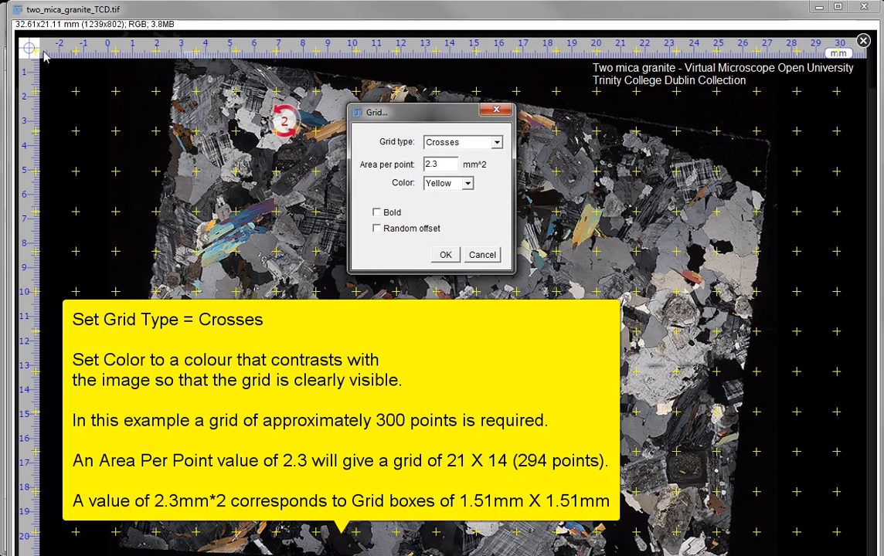
pyautogui.moveTo(348, 57)
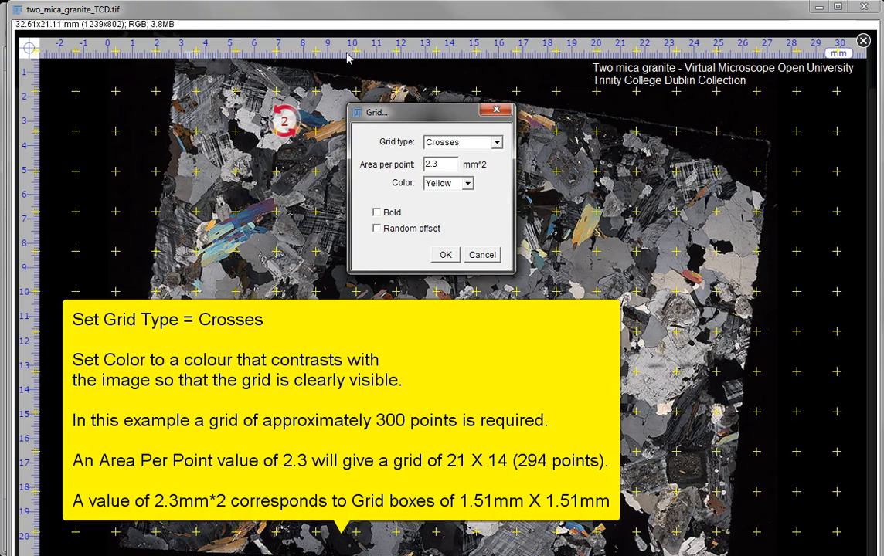
pyautogui.moveTo(750, 54)
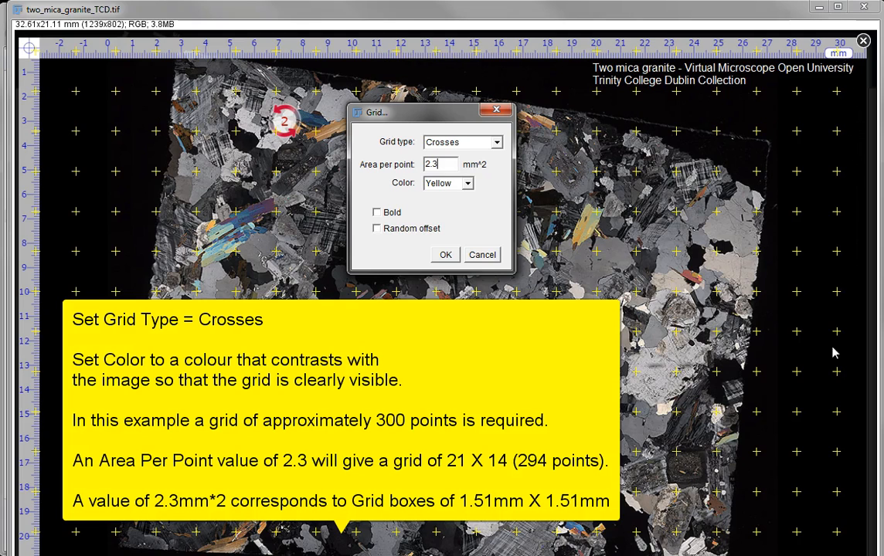
pyautogui.moveTo(838, 501)
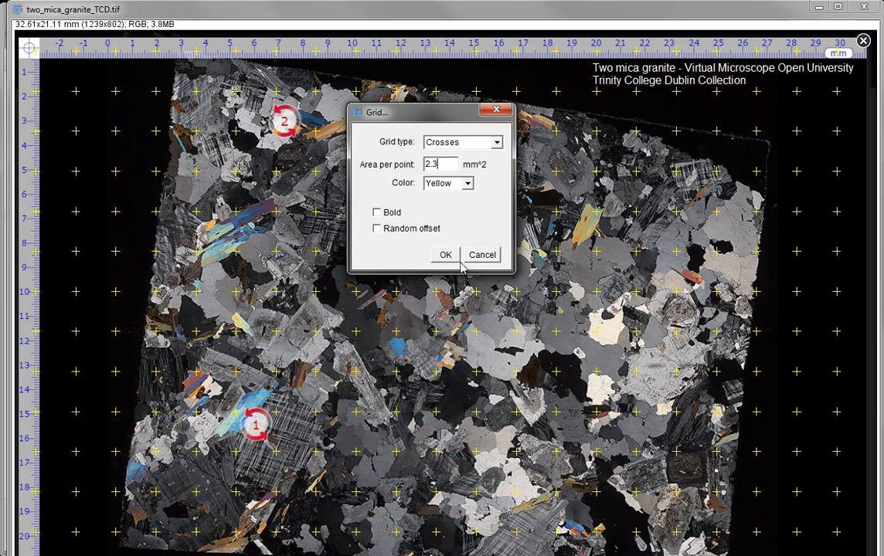
pyautogui.click(445, 255)
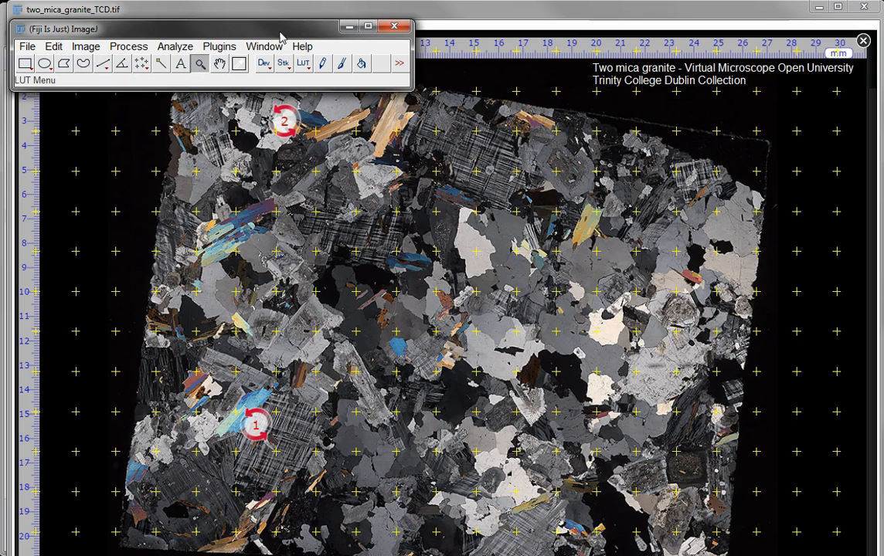
# Step: Check the Image > Overlay commands (Hide, Show, Remove Overlay), then bring up Save as PNG
pyautogui.click(85, 46)
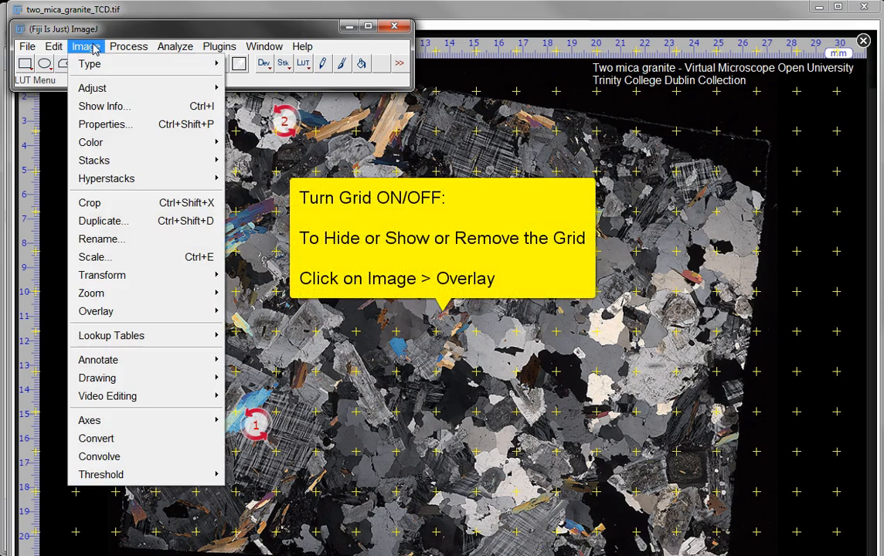
pyautogui.moveTo(96, 311)
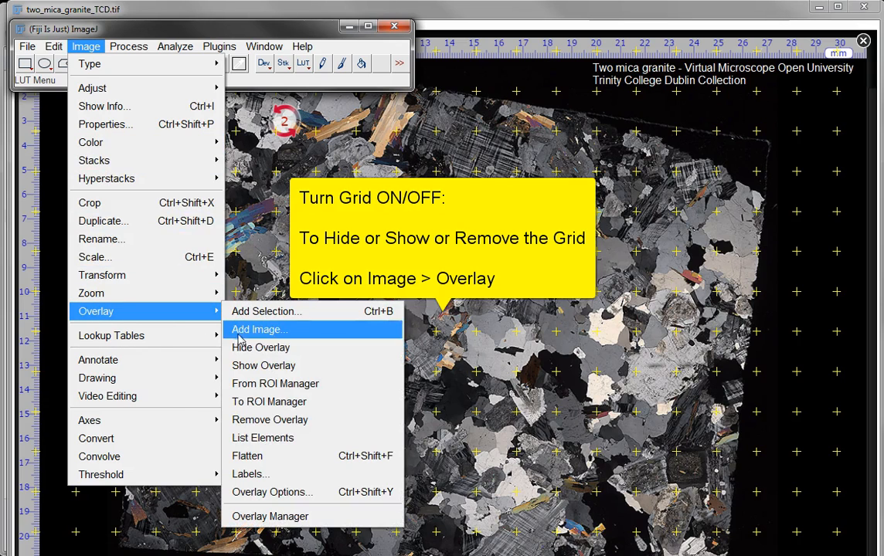
pyautogui.moveTo(263, 366)
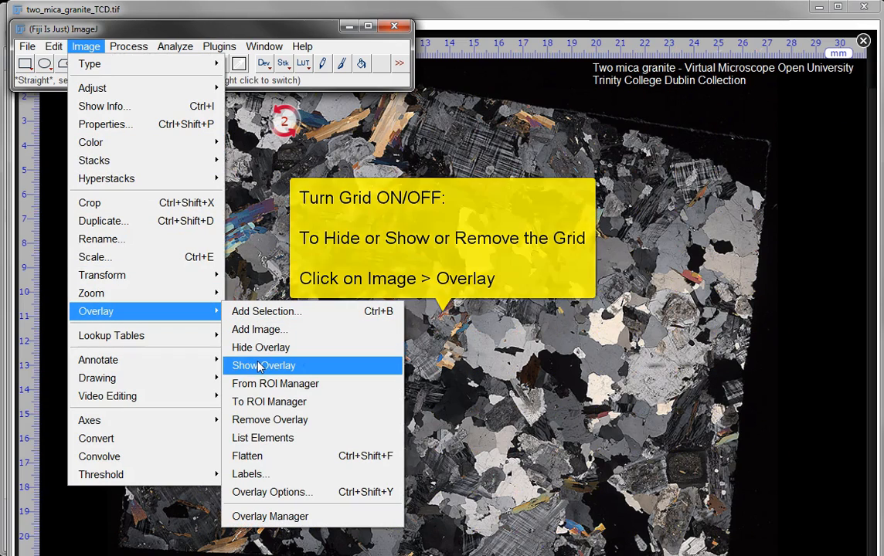
pyautogui.click(264, 366)
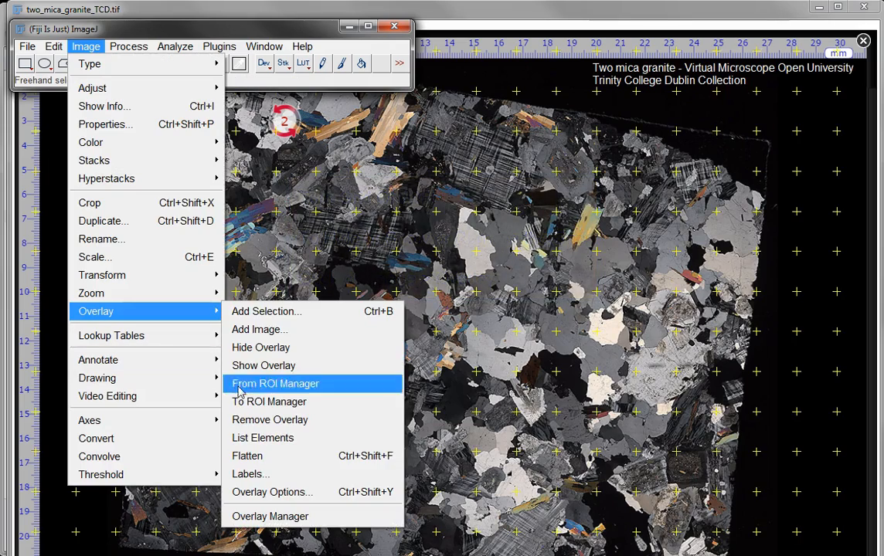
pyautogui.click(27, 46)
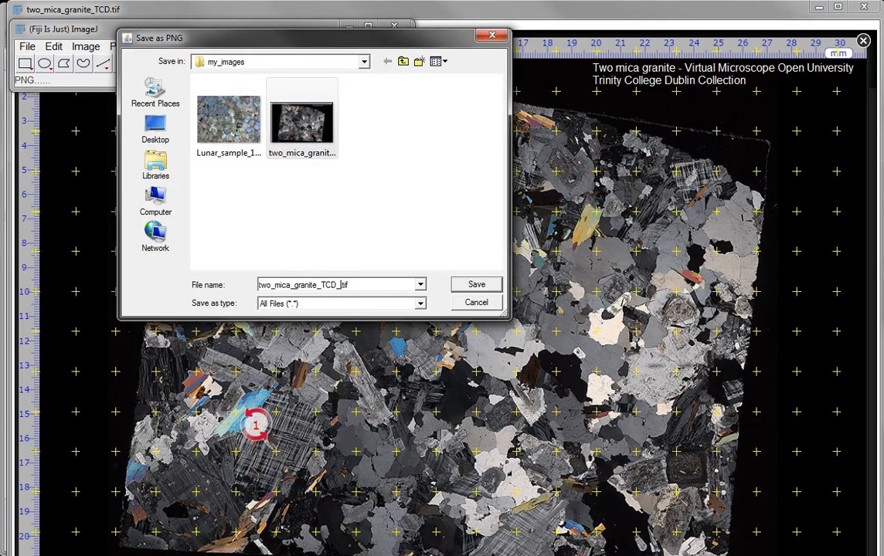
# Step: Save the gridded image as two_mica_granite_TCD_GRID308.png in my_images
pyautogui.write('_GRID3')
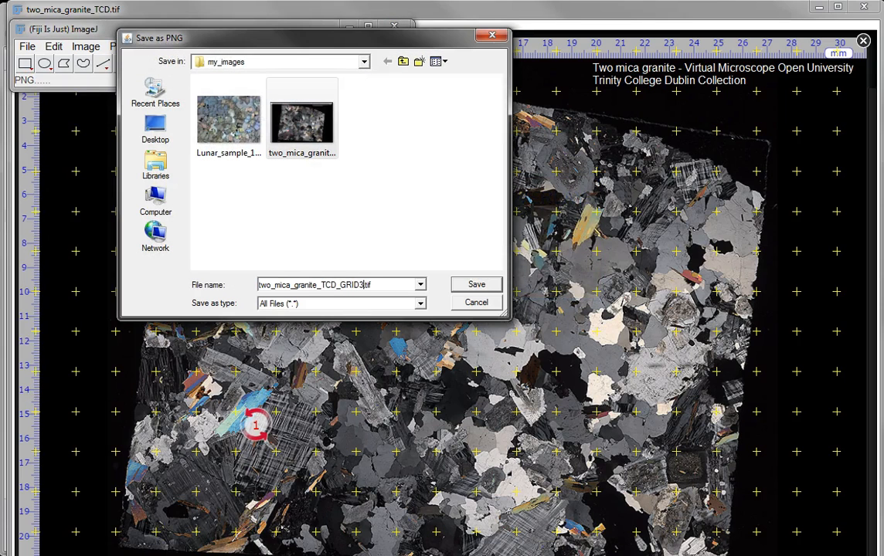
pyautogui.write('08')
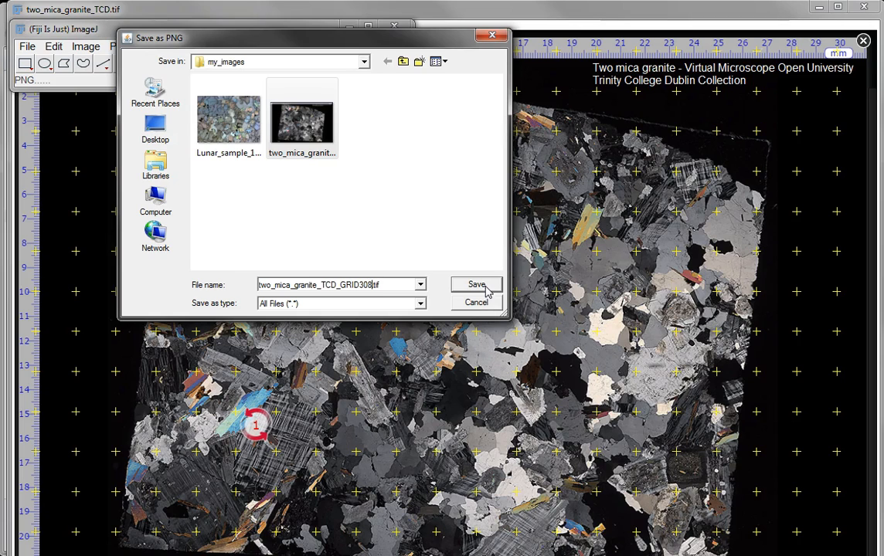
pyautogui.click(476, 284)
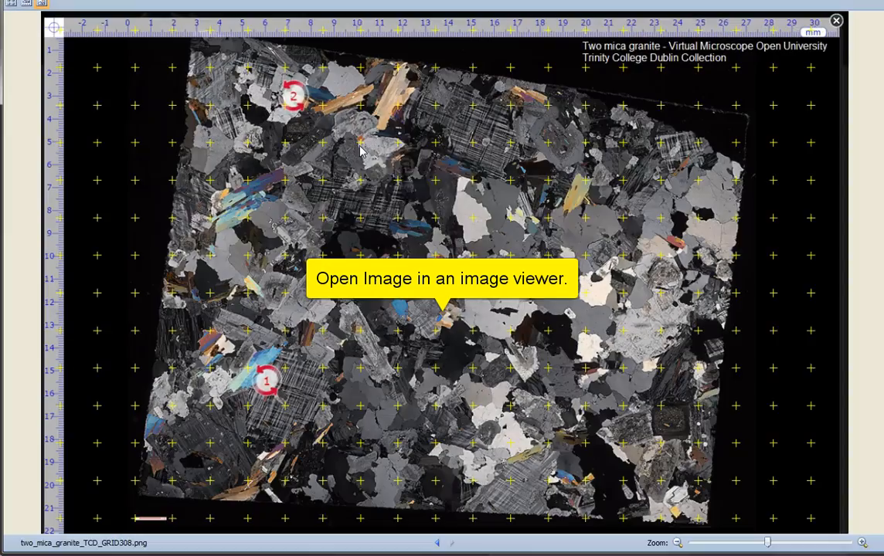
pyautogui.moveTo(363, 236)
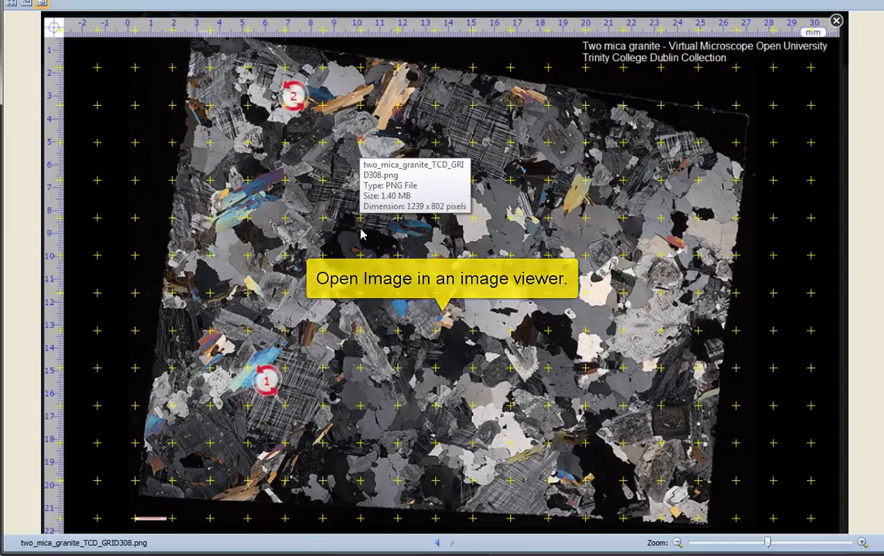